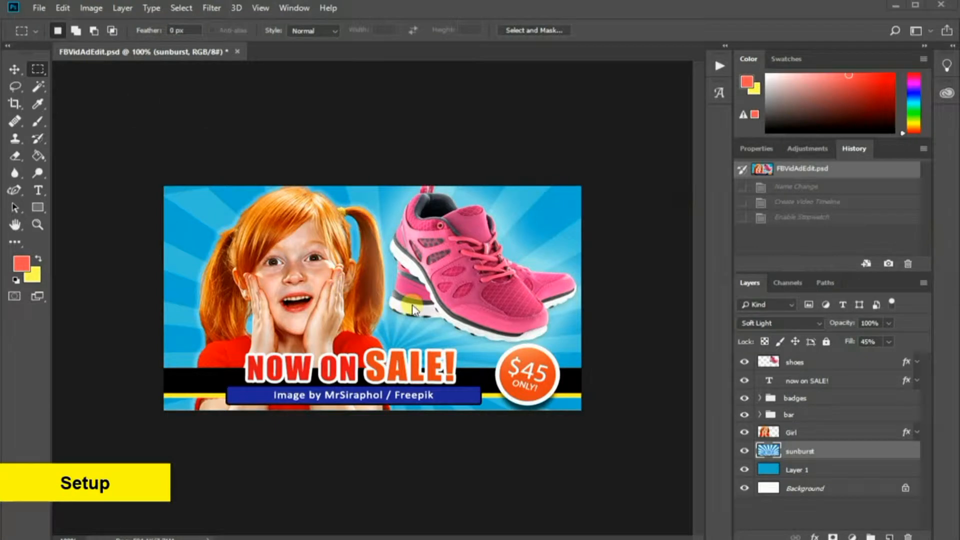
pyautogui.moveTo(371, 358)
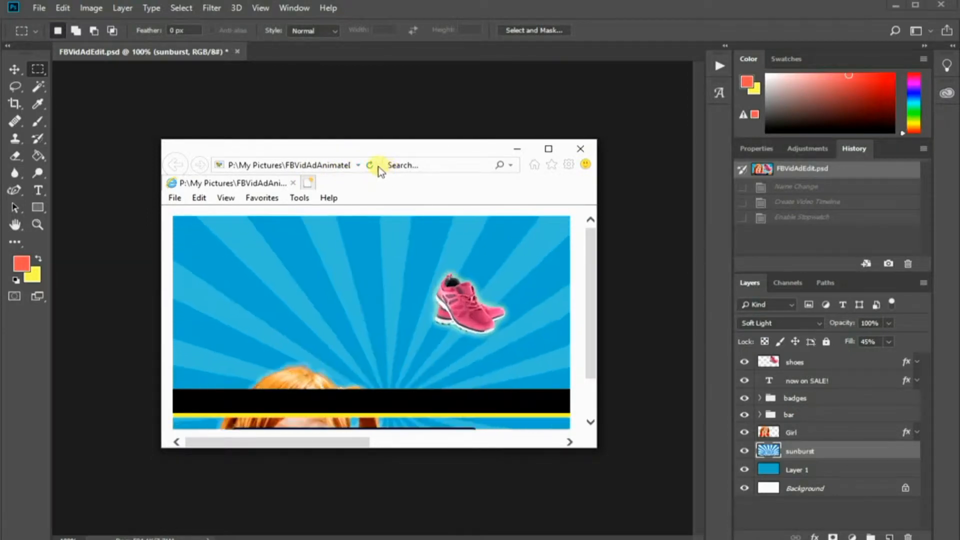
# Replay the finished animated GIF ad, then close its preview.
pyautogui.click(372, 165)
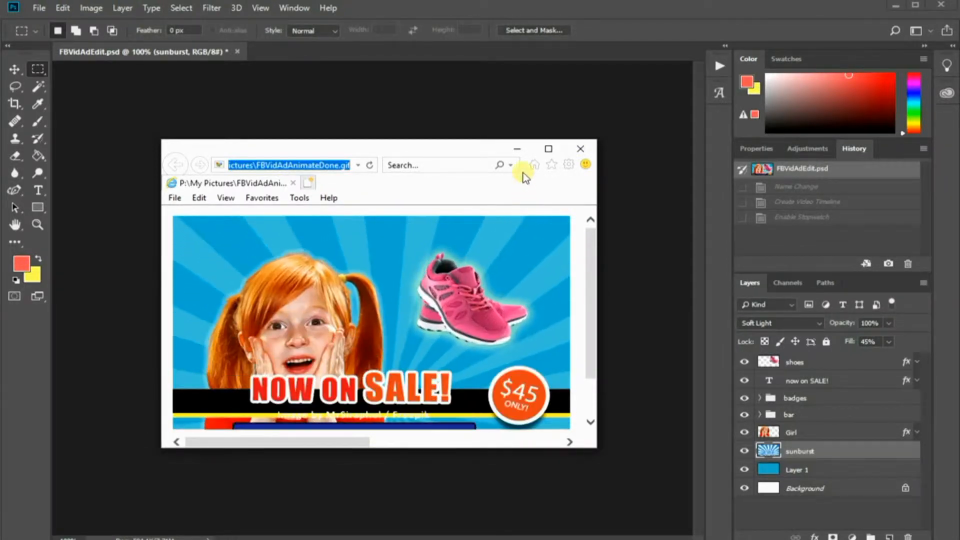
pyautogui.click(580, 148)
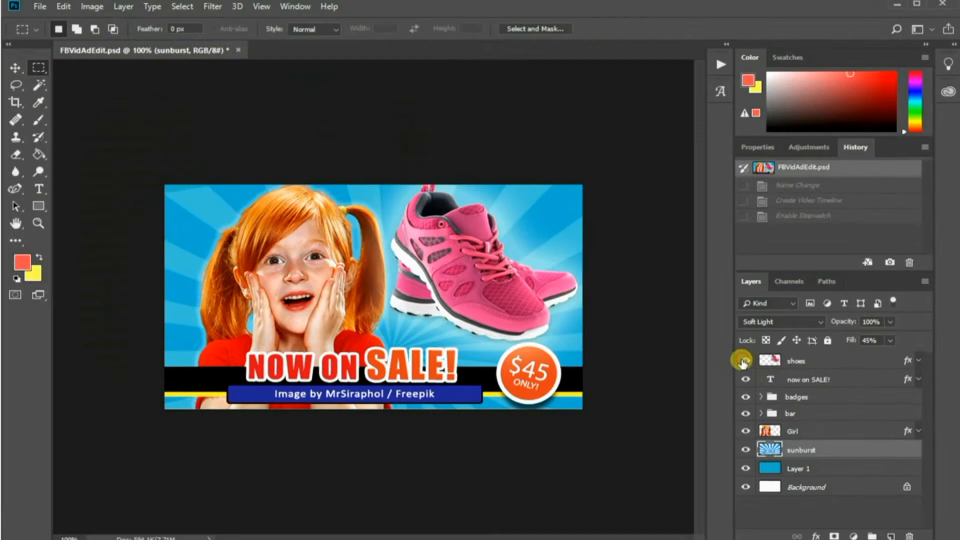
# Review the ad's layers, checking the badges and bar groups' contents.
pyautogui.click(746, 360)
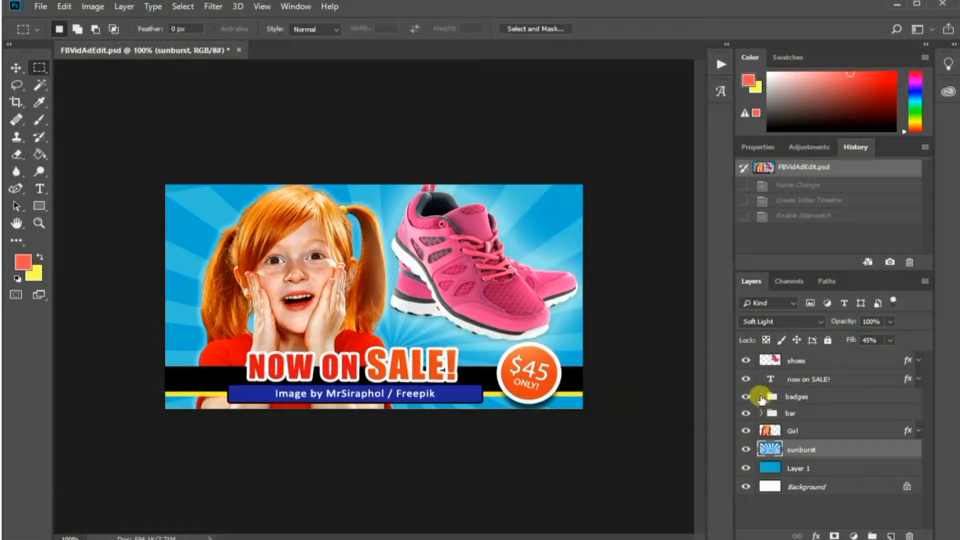
pyautogui.click(756, 396)
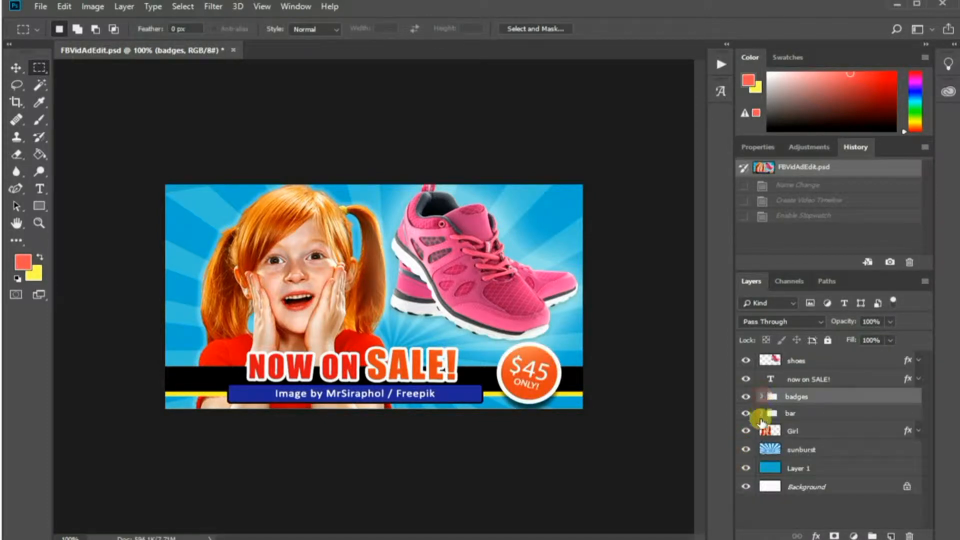
pyautogui.click(760, 413)
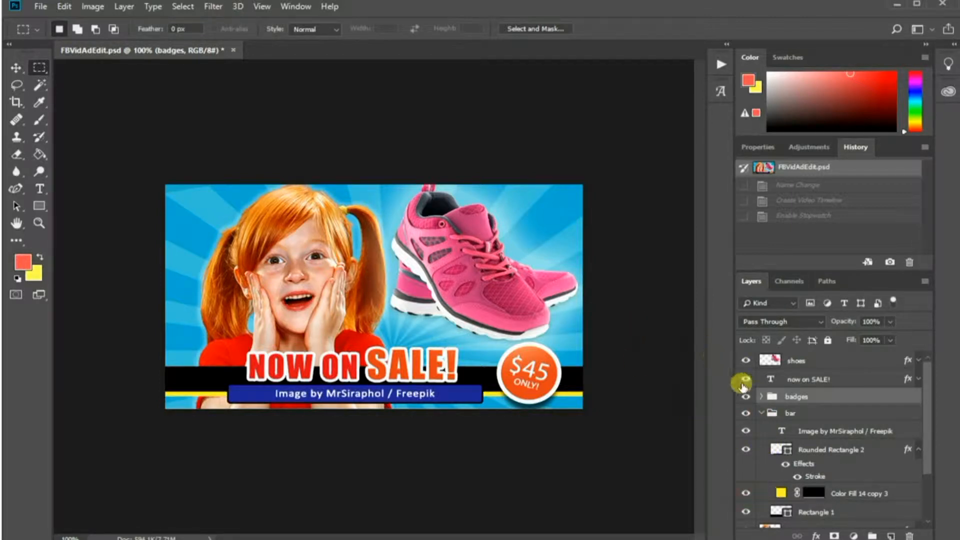
pyautogui.click(790, 413)
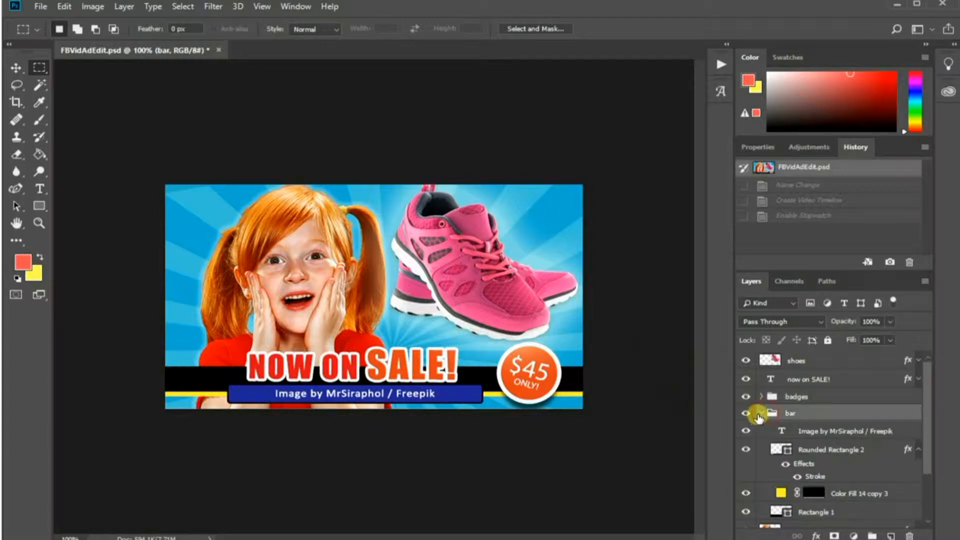
pyautogui.click(758, 413)
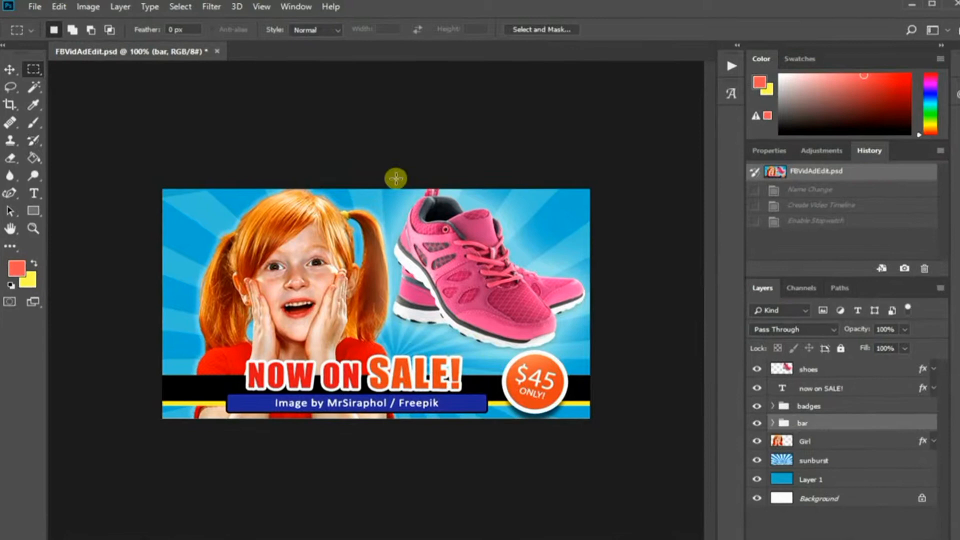
# Show the Timeline panel and create a video timeline from the ad's layers.
pyautogui.click(296, 8)
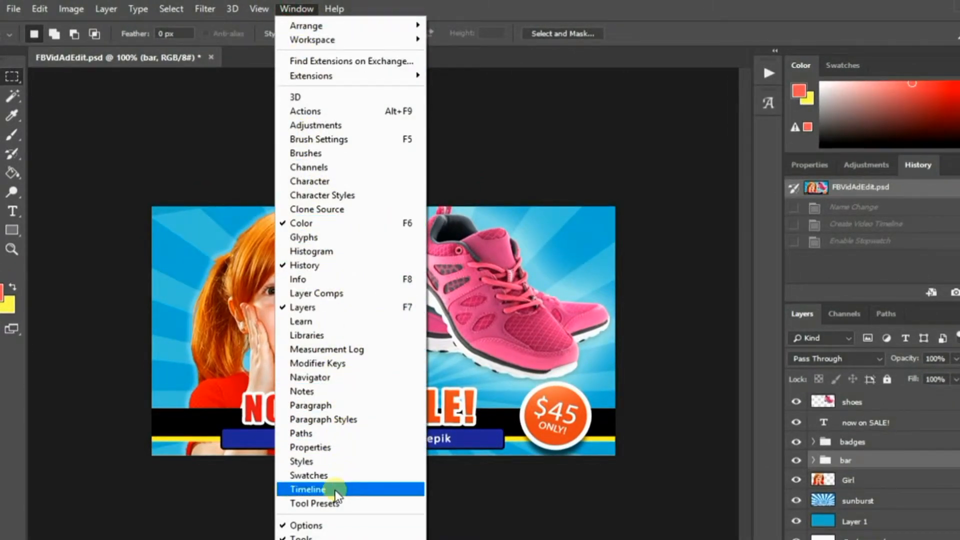
pyautogui.click(308, 490)
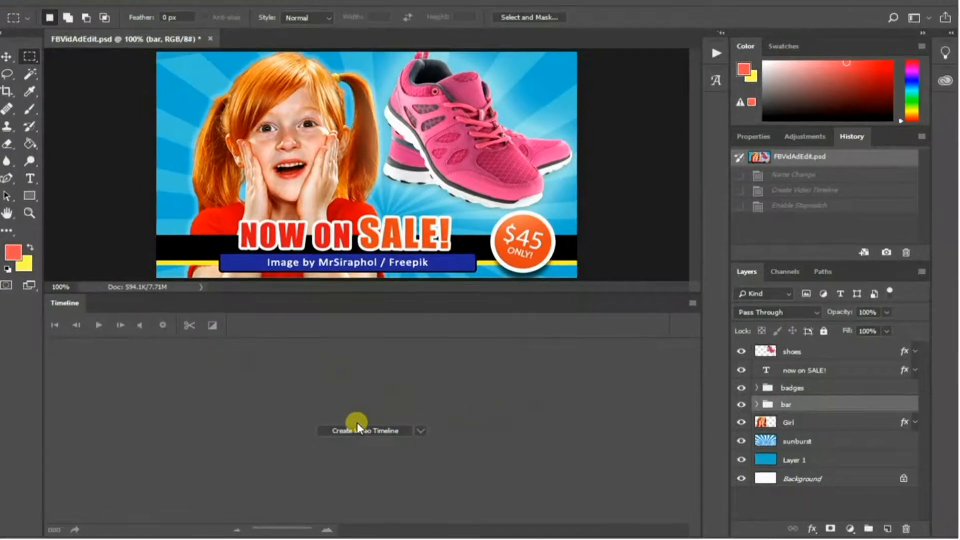
pyautogui.click(365, 430)
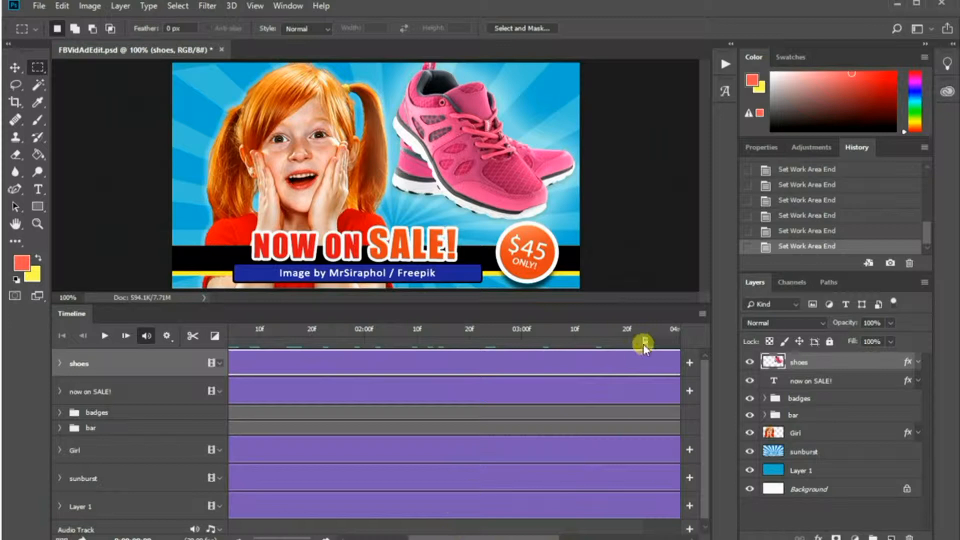
# Shorten the timeline work area to about 15 frames and select the Girl track.
pyautogui.moveTo(643, 343); pyautogui.dragTo(256, 343)
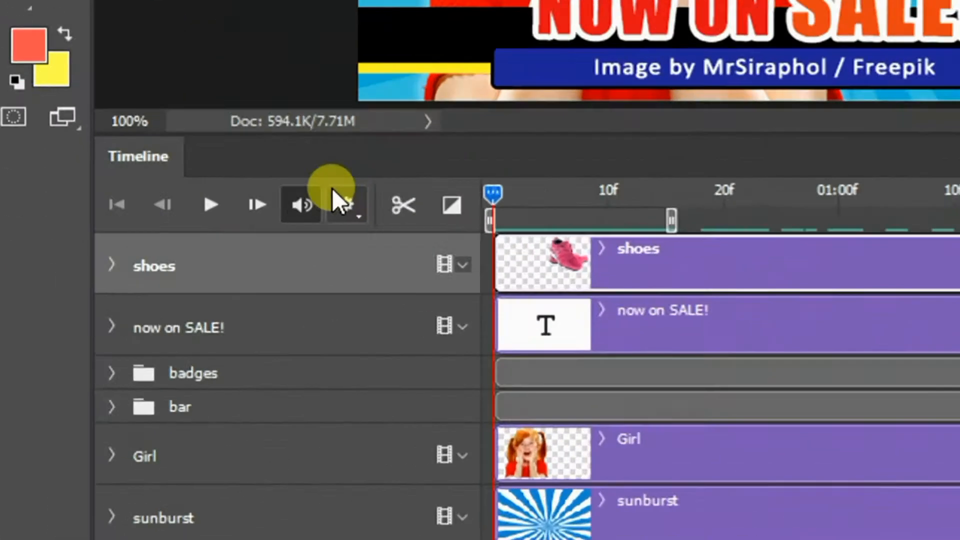
pyautogui.click(210, 204)
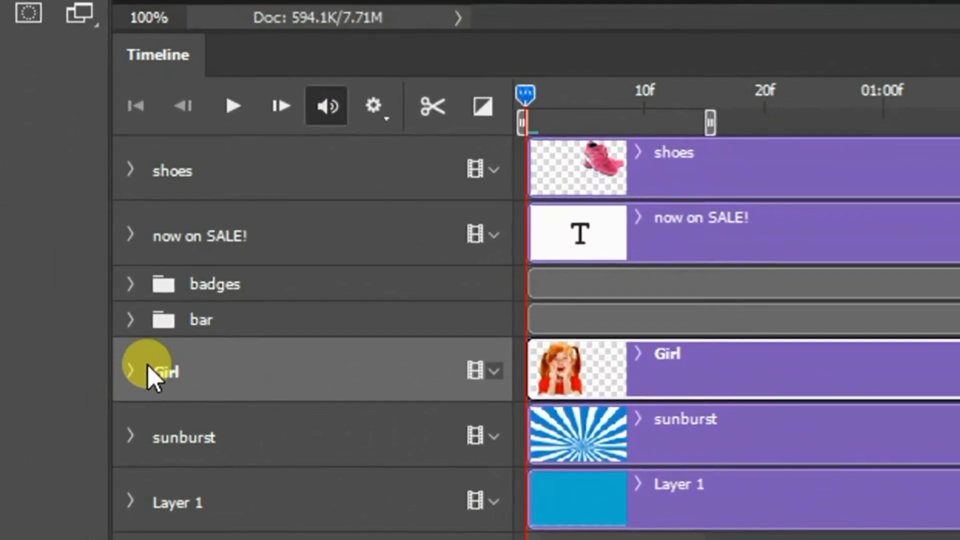
# Enable Position keyframing on the Girl track, adding a keyframe at frame 0.
pyautogui.click(131, 370)
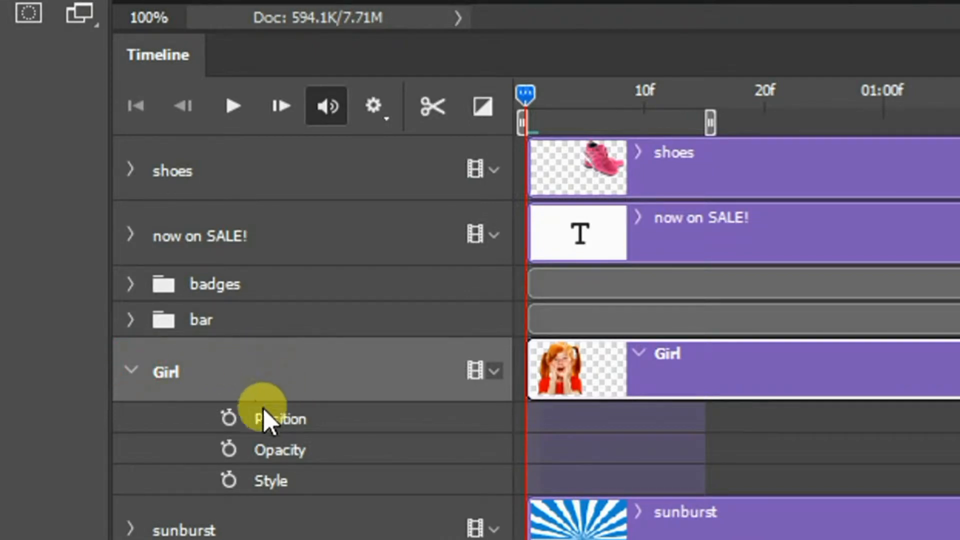
pyautogui.click(228, 418)
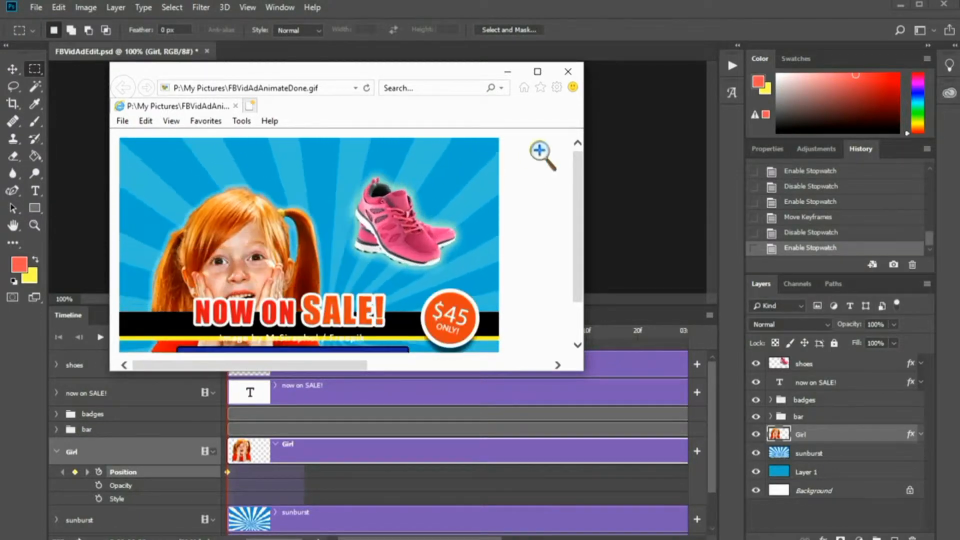
pyautogui.click(569, 72)
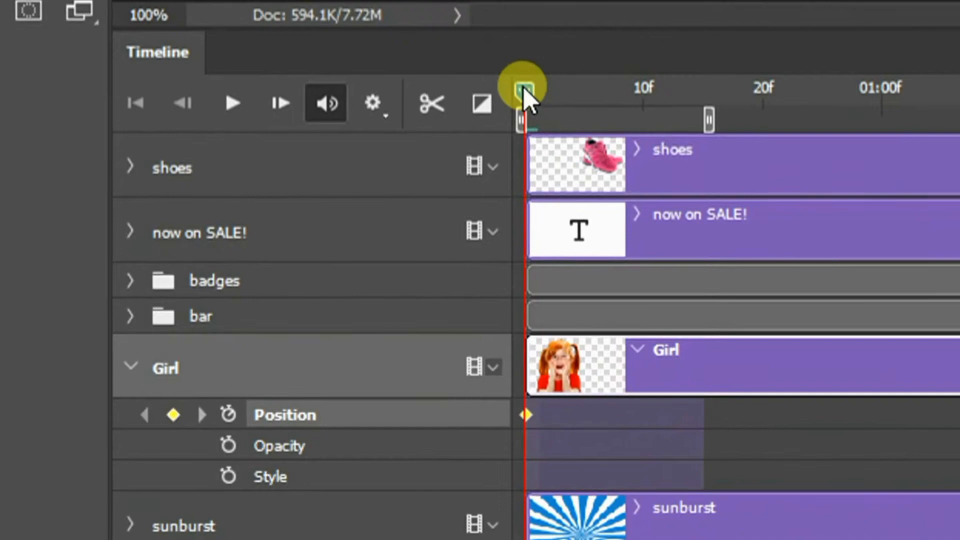
# Add a second Girl Position keyframe near frame 15, then return to frame 0.
pyautogui.moveTo(523, 86); pyautogui.dragTo(704, 86)
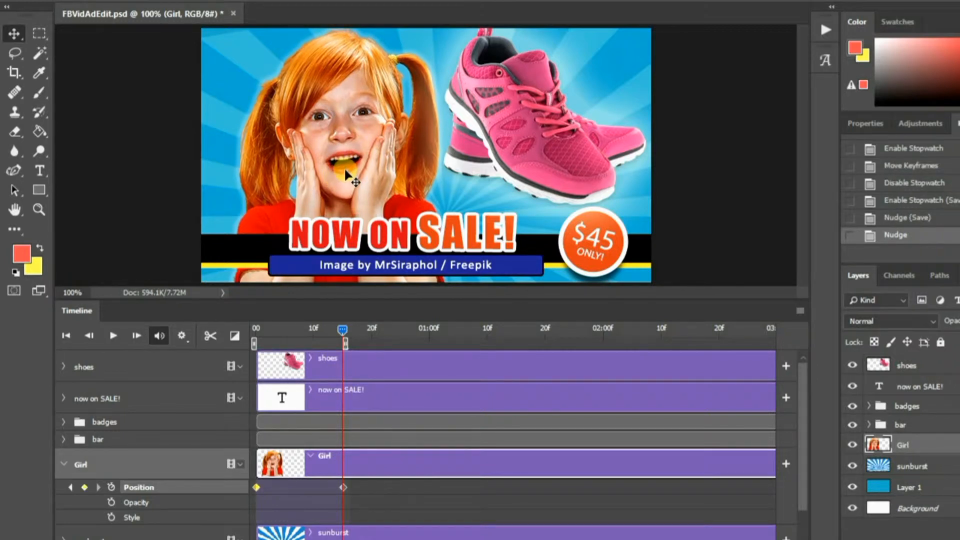
pyautogui.moveTo(345, 329); pyautogui.dragTo(344, 329)
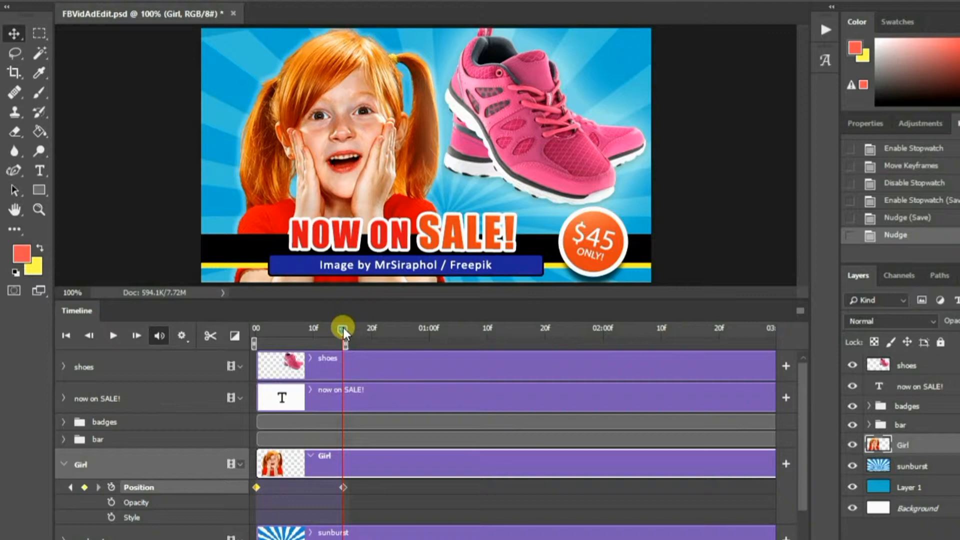
pyautogui.moveTo(343, 340); pyautogui.dragTo(254, 340)
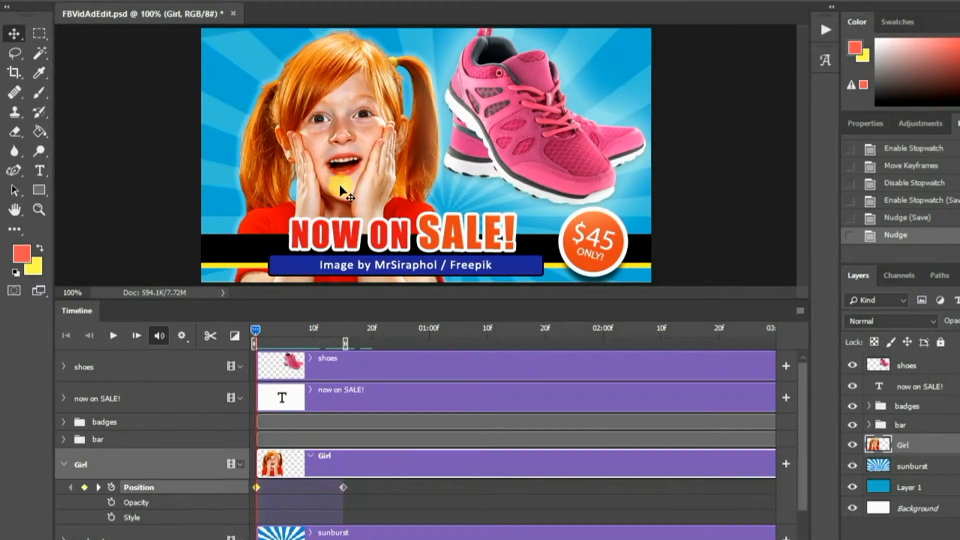
# Drag the girl fully below the canvas at frame 0 and play her slide-up into place.
pyautogui.moveTo(343, 196); pyautogui.dragTo(343, 165)
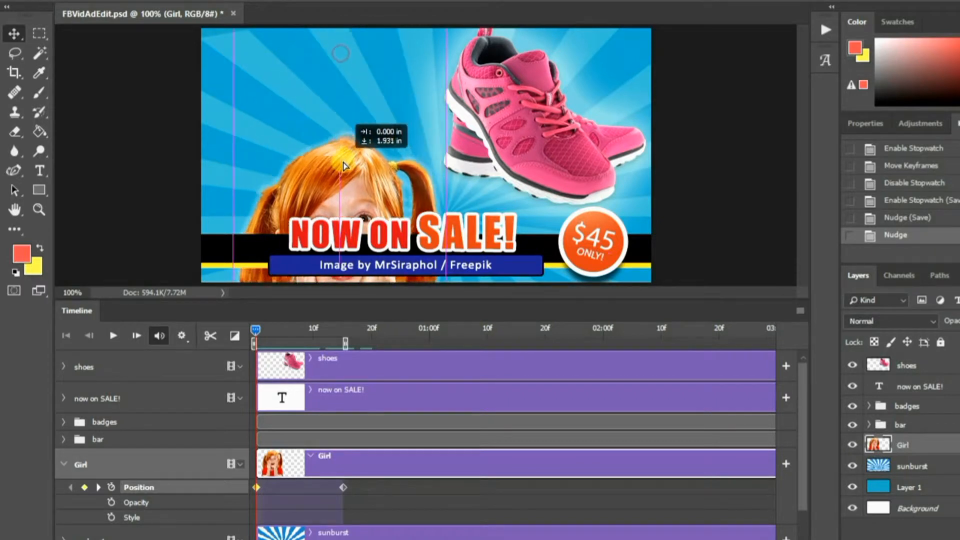
pyautogui.moveTo(343, 165); pyautogui.dragTo(343, 276)
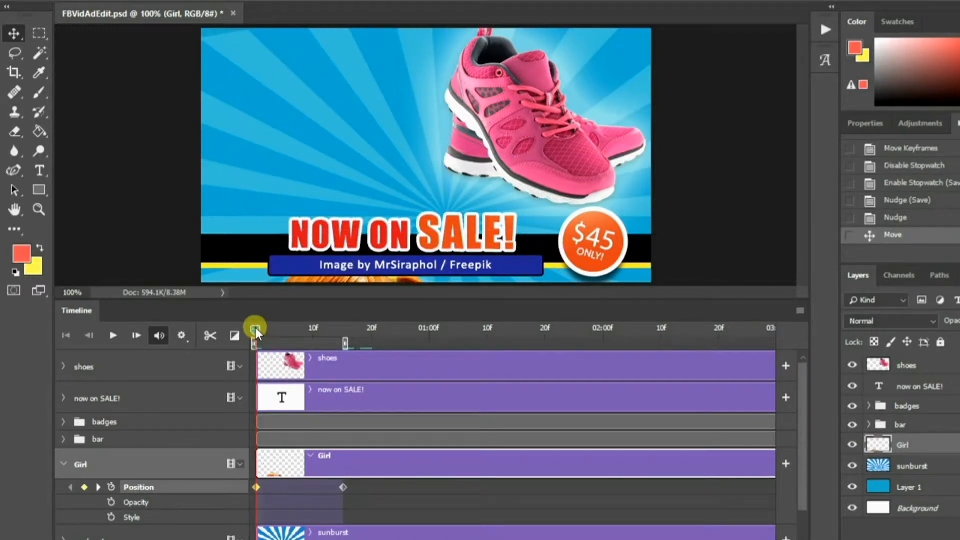
pyautogui.moveTo(256, 334); pyautogui.dragTo(257, 337)
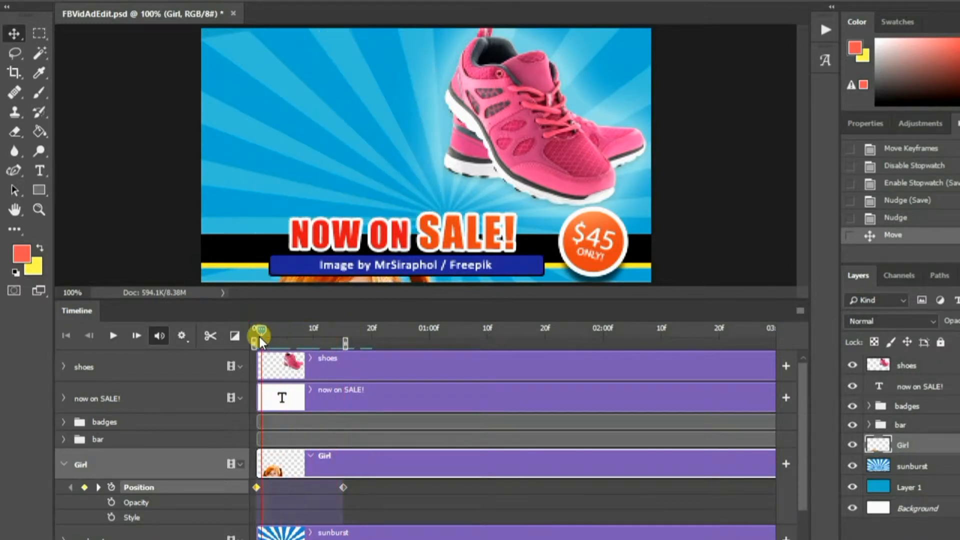
pyautogui.click(112, 336)
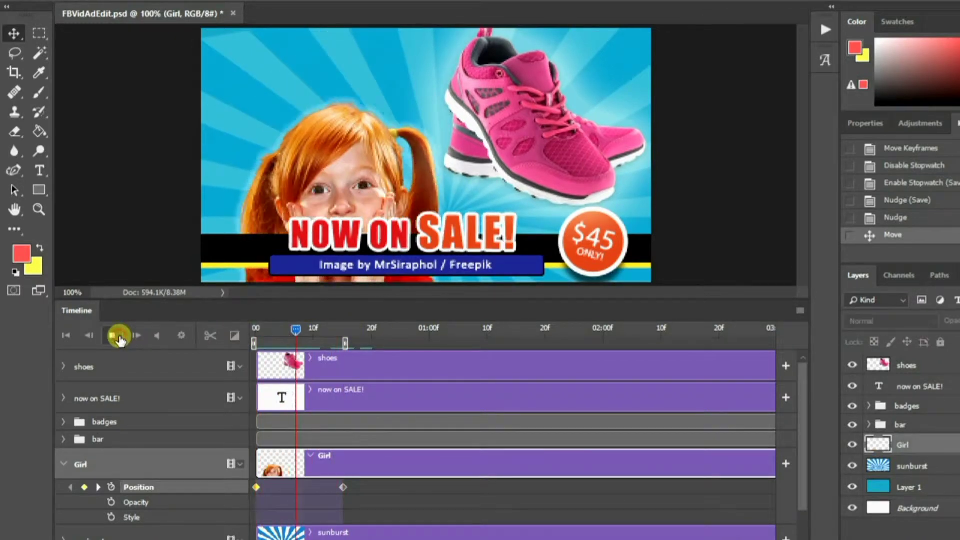
# Replay the girl's slide-in to review its timing, aiming for her to settle around frame 10.
pyautogui.click(118, 336)
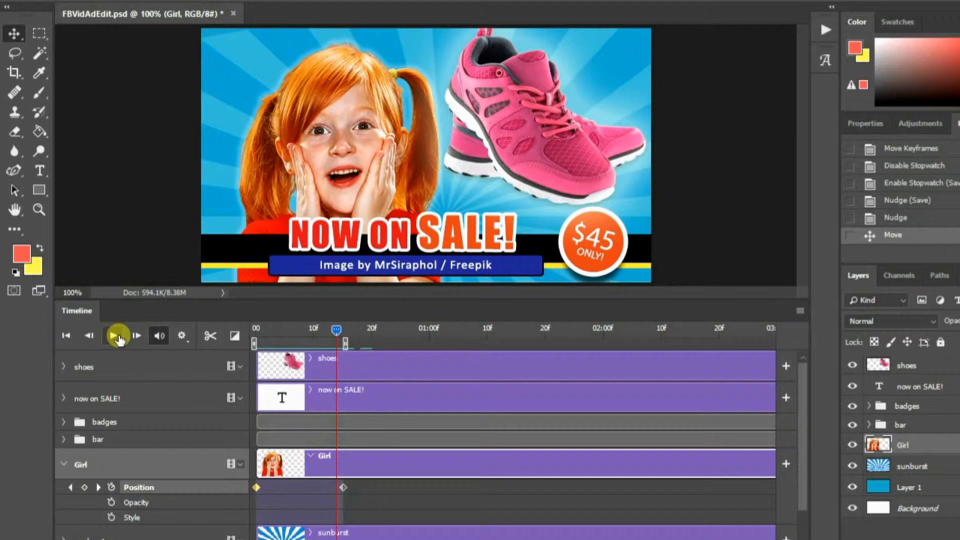
pyautogui.click(113, 336)
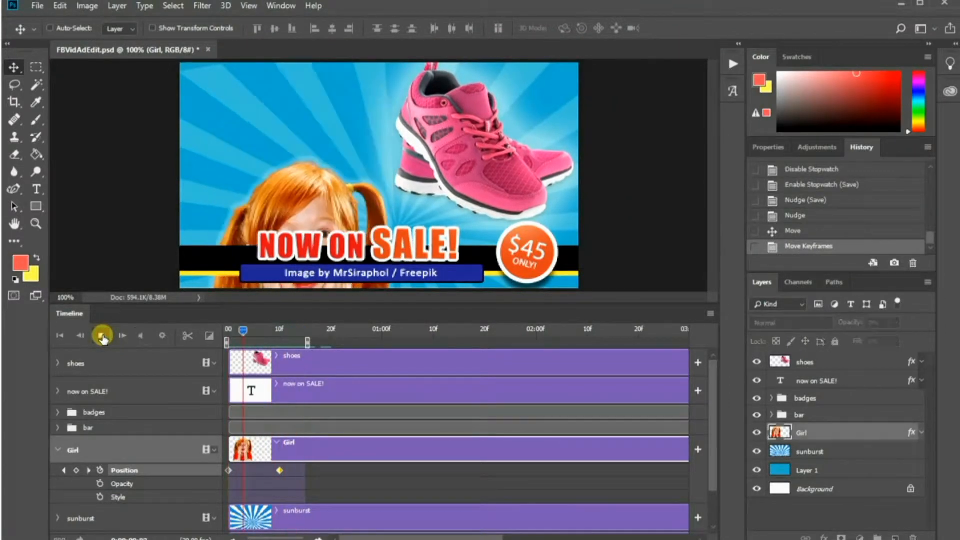
pyautogui.click(102, 336)
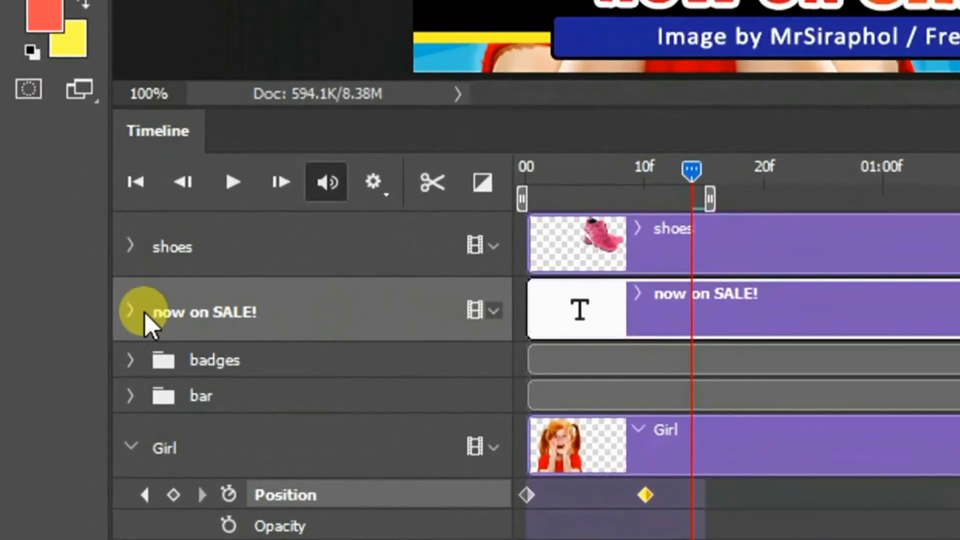
# Keyframe the NOW ON SALE! text's Transform and shrink it under half size at frame 0.
pyautogui.click(131, 311)
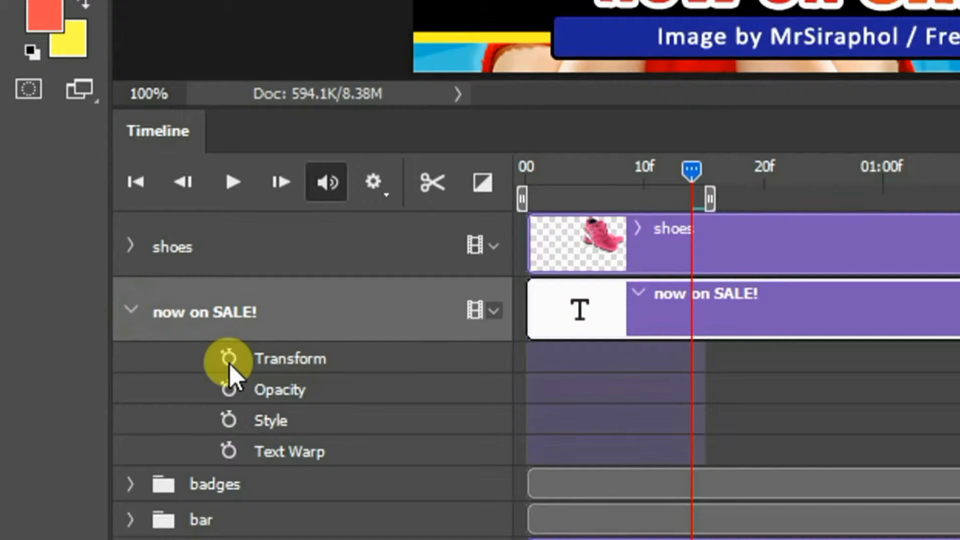
pyautogui.click(228, 358)
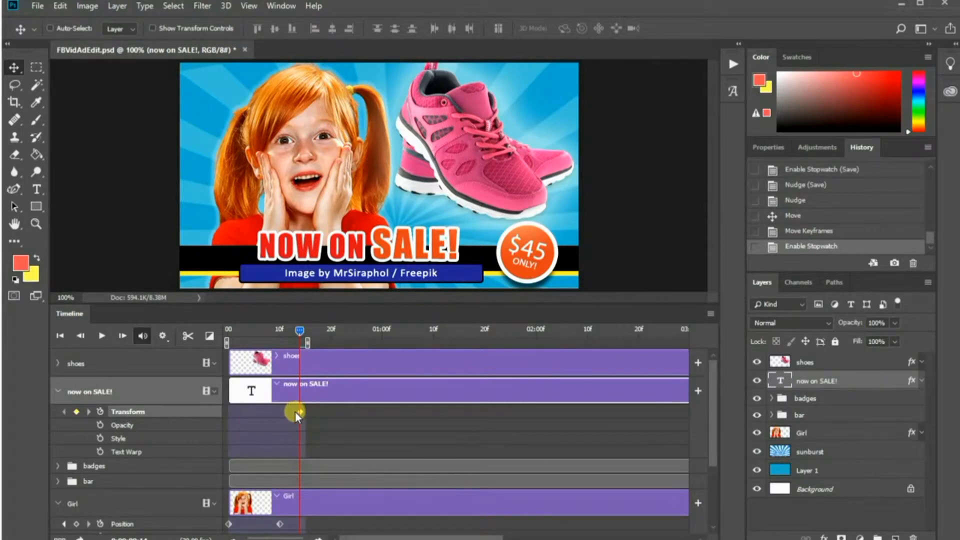
pyautogui.moveTo(297, 411); pyautogui.dragTo(297, 328)
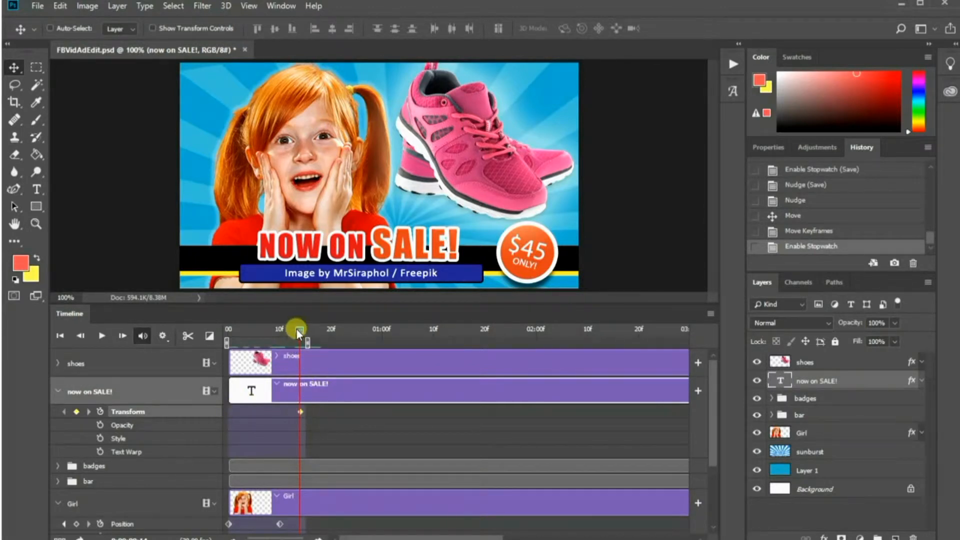
pyautogui.moveTo(297, 328); pyautogui.dragTo(230, 328)
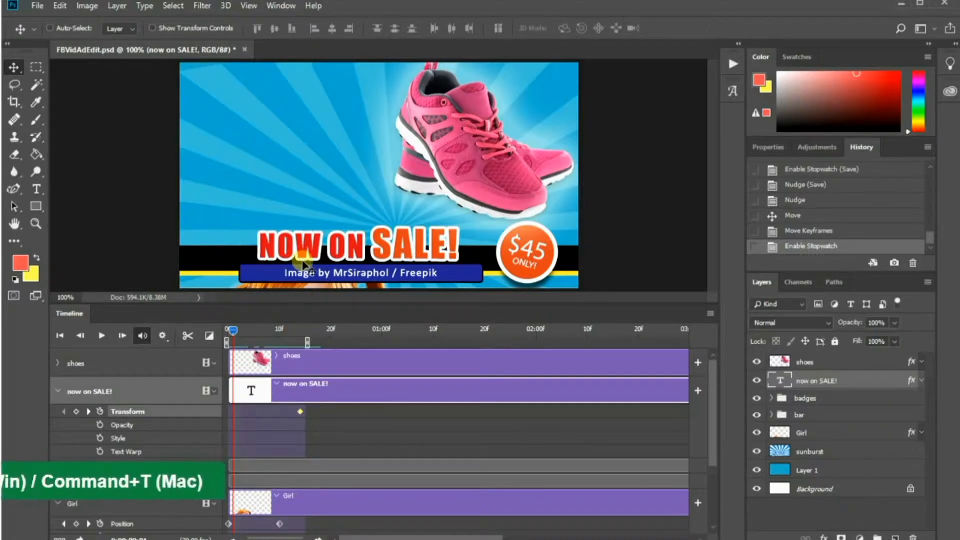
pyautogui.press('Ctrl+t')
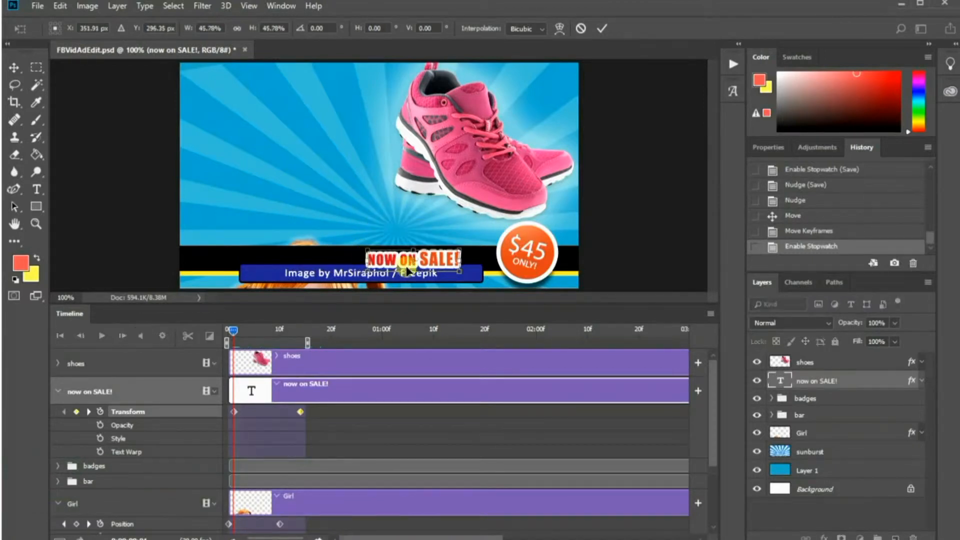
pyautogui.moveTo(410, 258); pyautogui.dragTo(352, 263)
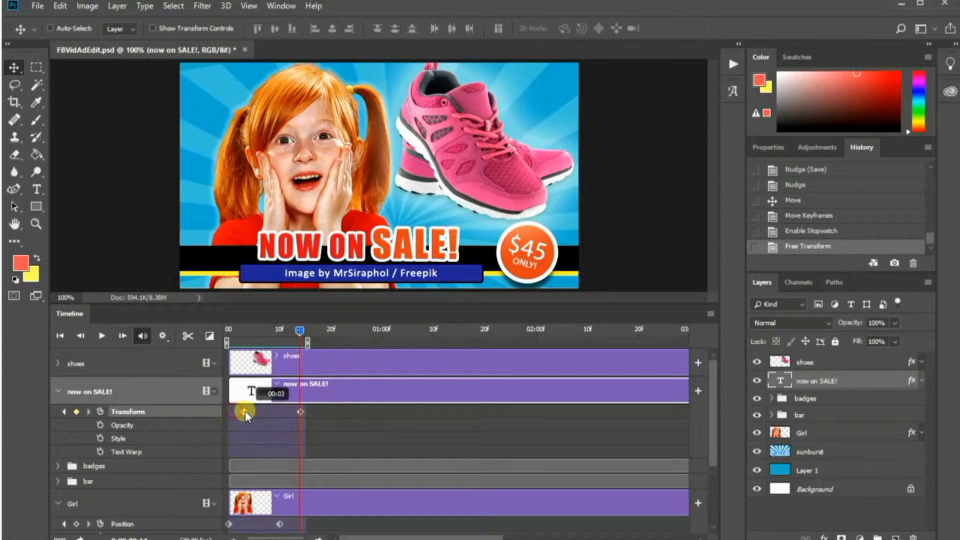
# Delay the text's growth start to about frame 7 and preview it growing to full size.
pyautogui.moveTo(245, 411); pyautogui.dragTo(264, 411)
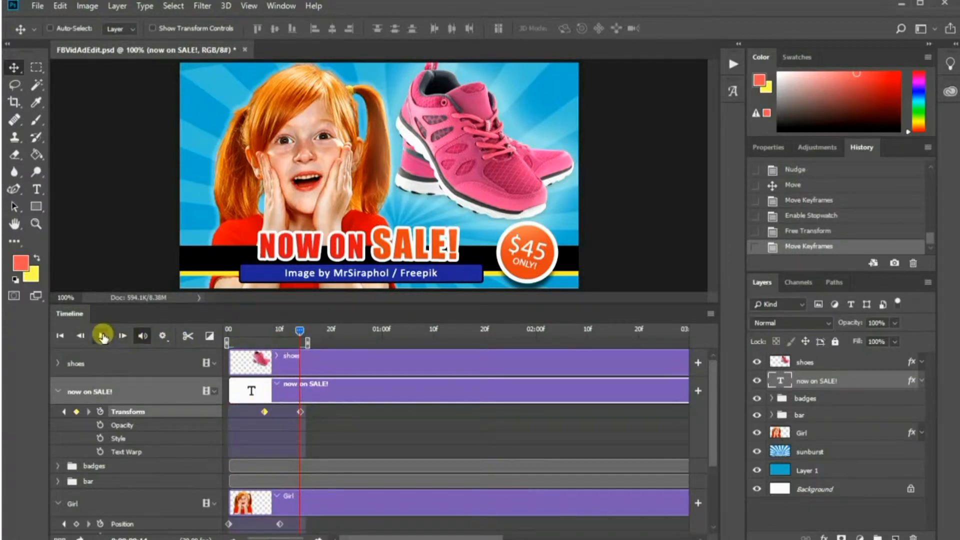
pyautogui.click(102, 336)
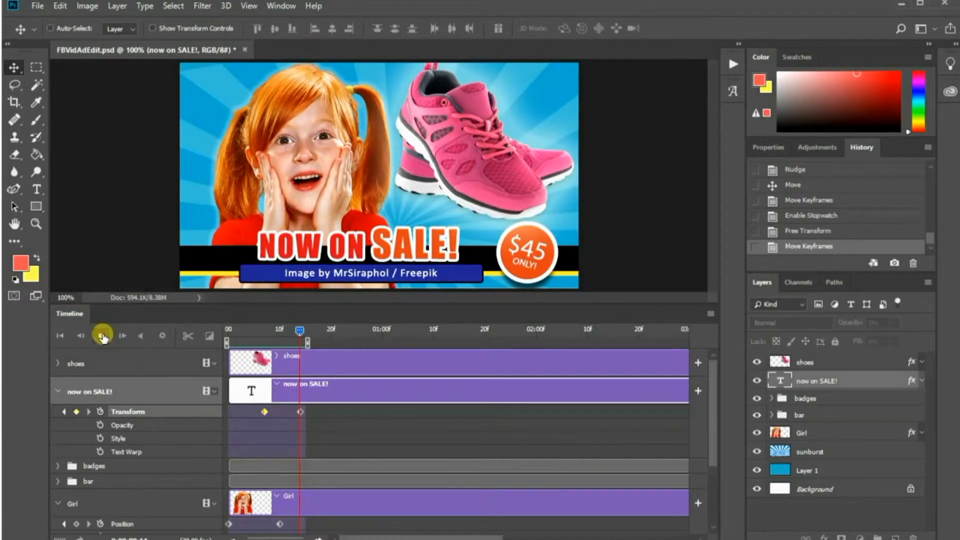
pyautogui.click(102, 337)
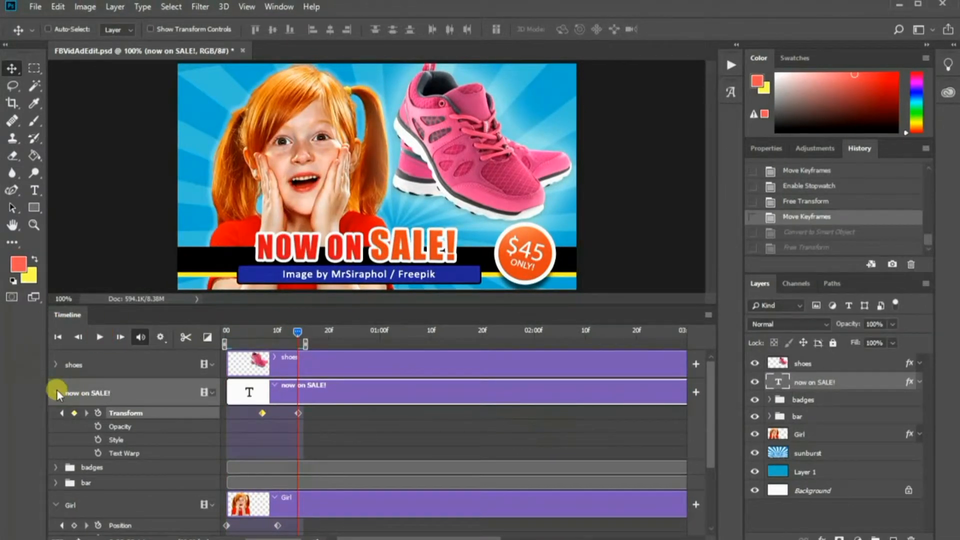
pyautogui.click(54, 392)
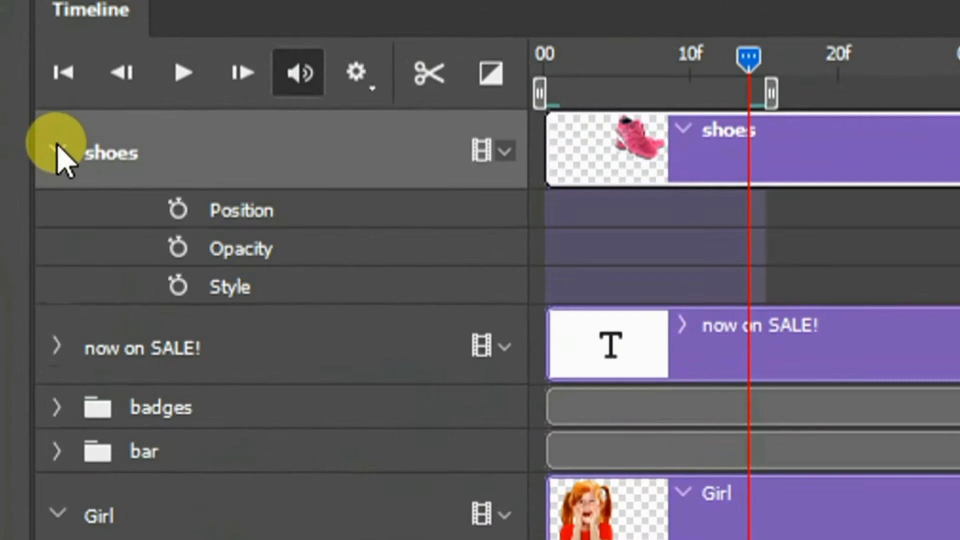
# Keyframe the shoes' Opacity from 0% to 100% and preview the pink shoes fading in.
pyautogui.click(186, 225)
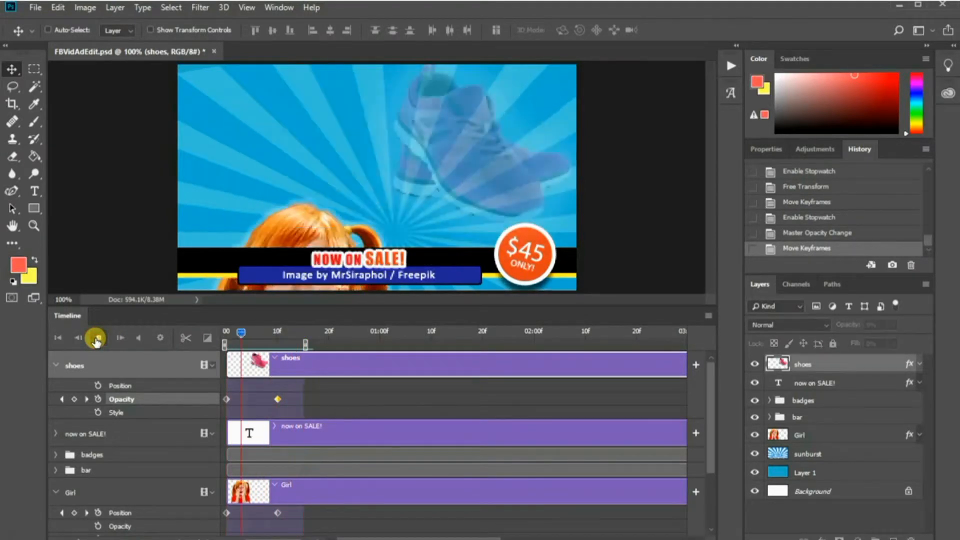
pyautogui.click(95, 338)
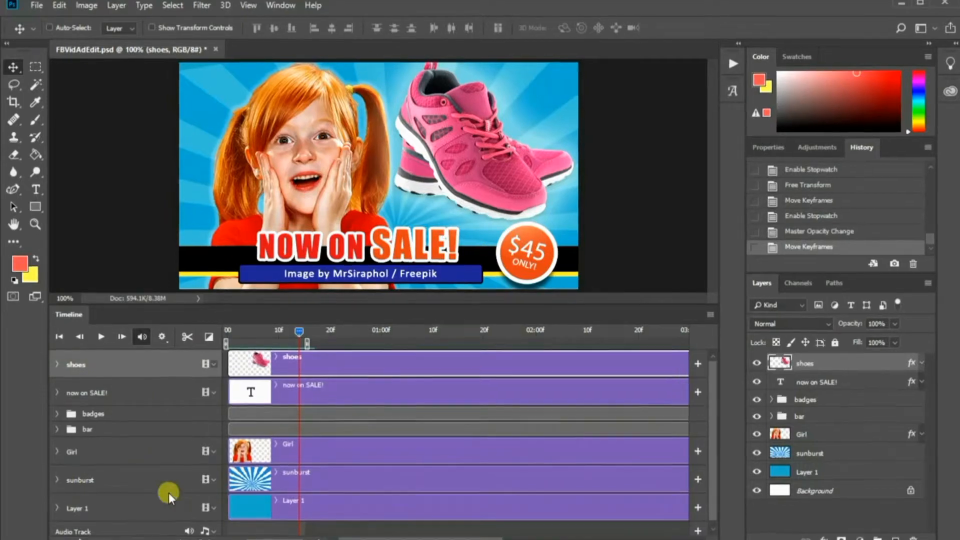
# Convert the sunburst layer to a Smart Object and expand its animatable properties.
pyautogui.click(55, 480)
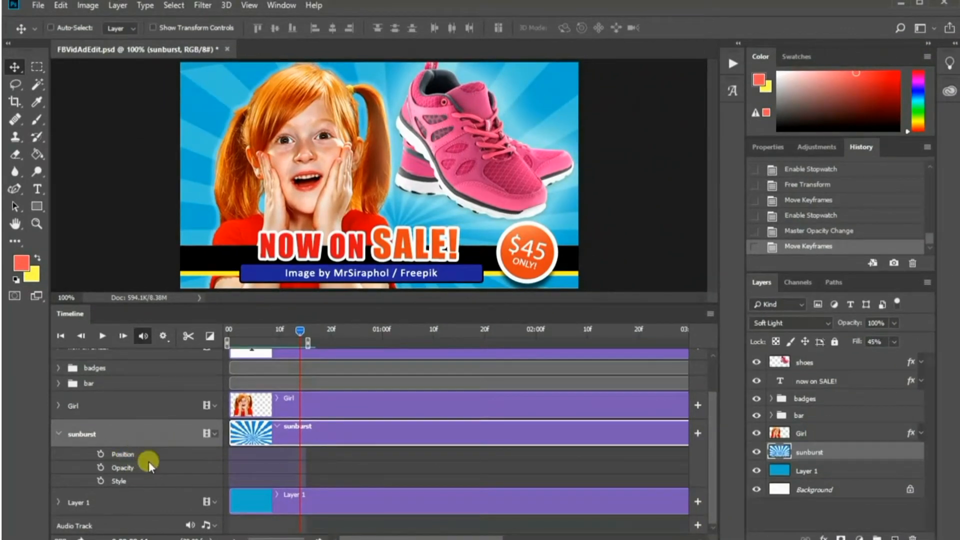
pyautogui.moveTo(332, 458)
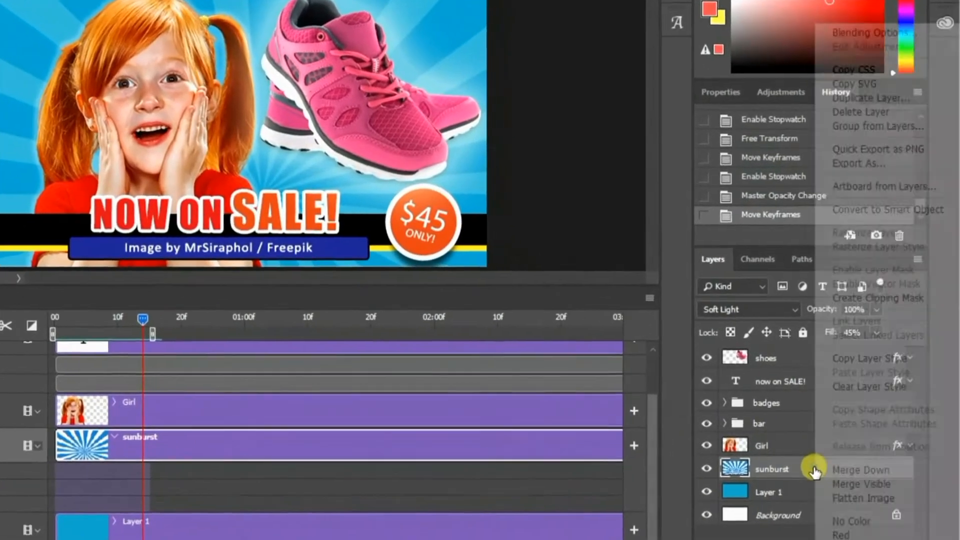
pyautogui.moveTo(894, 217)
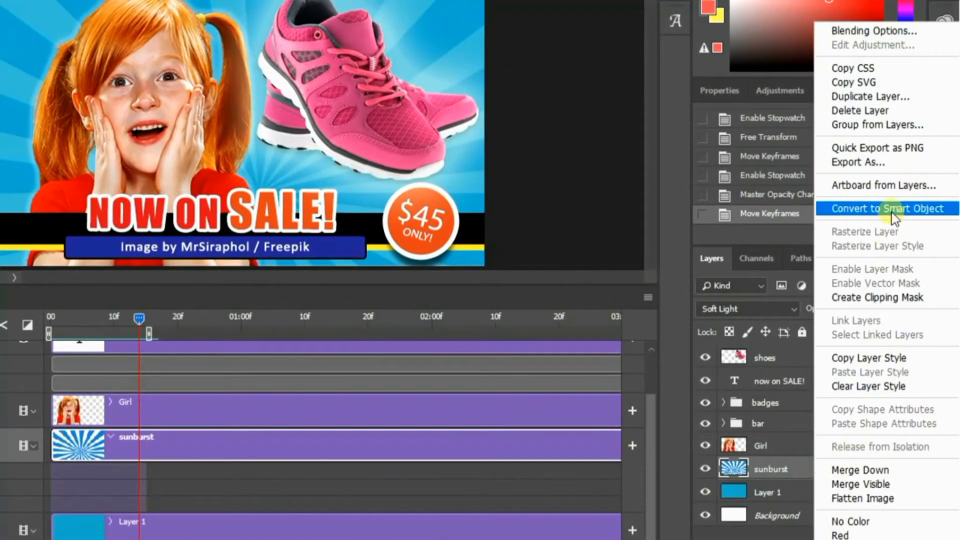
pyautogui.click(889, 208)
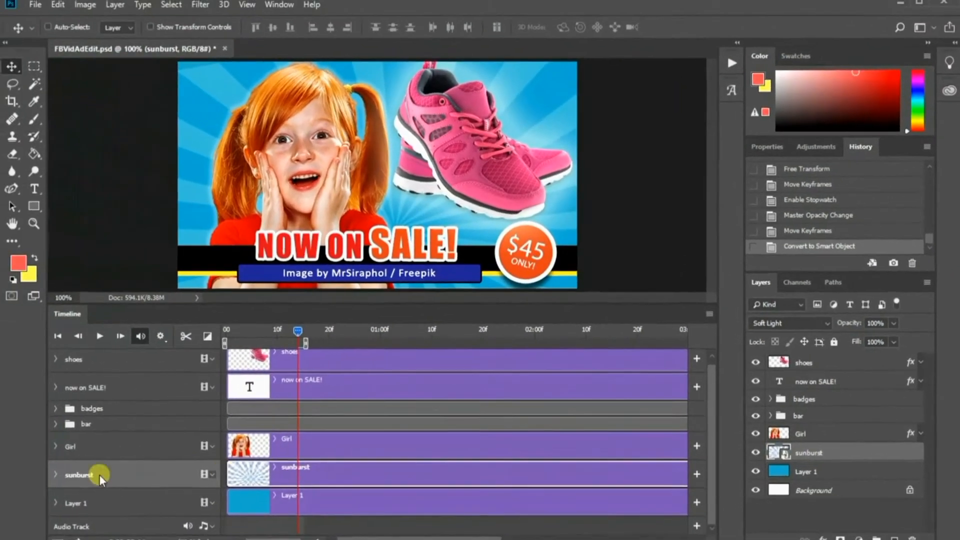
pyautogui.click(55, 476)
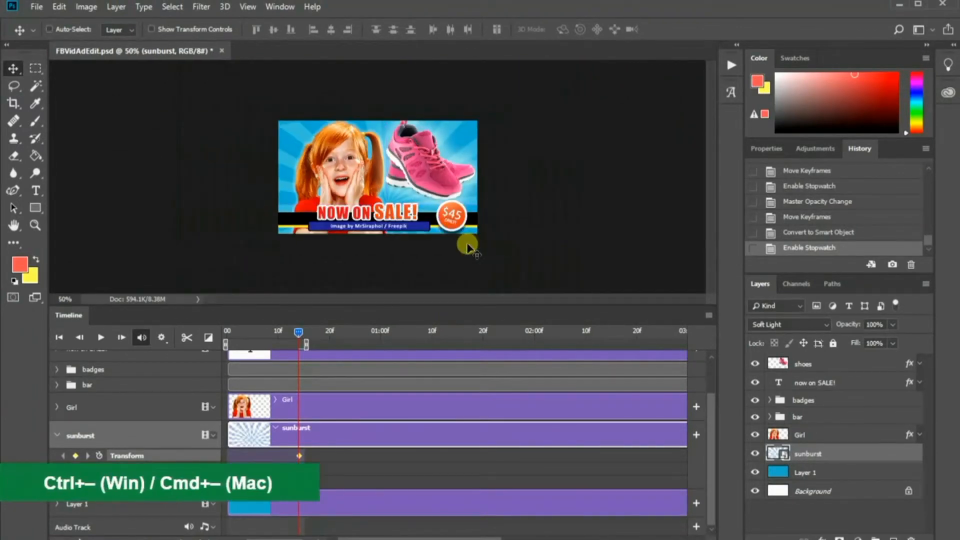
# At frame 0, rotate the sunburst counter-clockwise and reposition it over the canvas.
pyautogui.press('Ctrl+t')
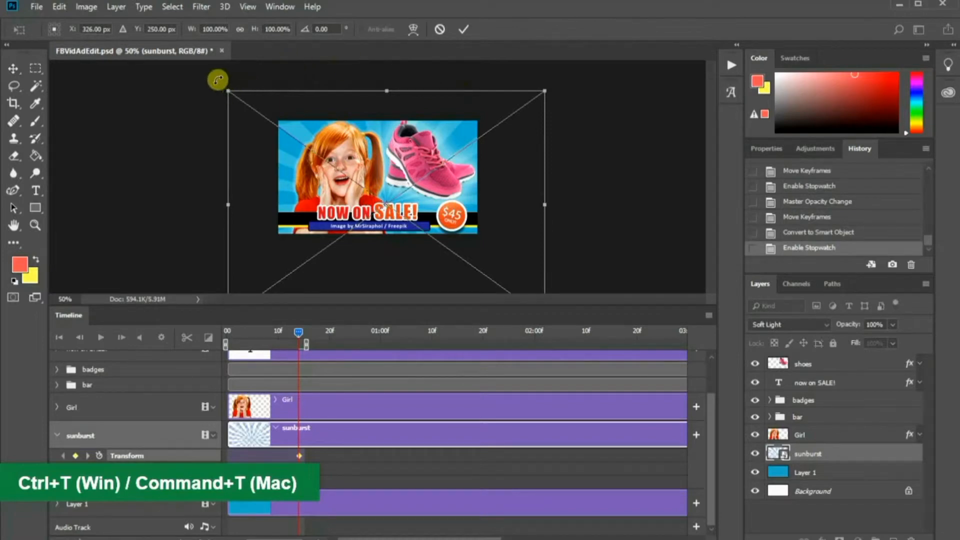
pyautogui.moveTo(217, 80); pyautogui.dragTo(173, 140)
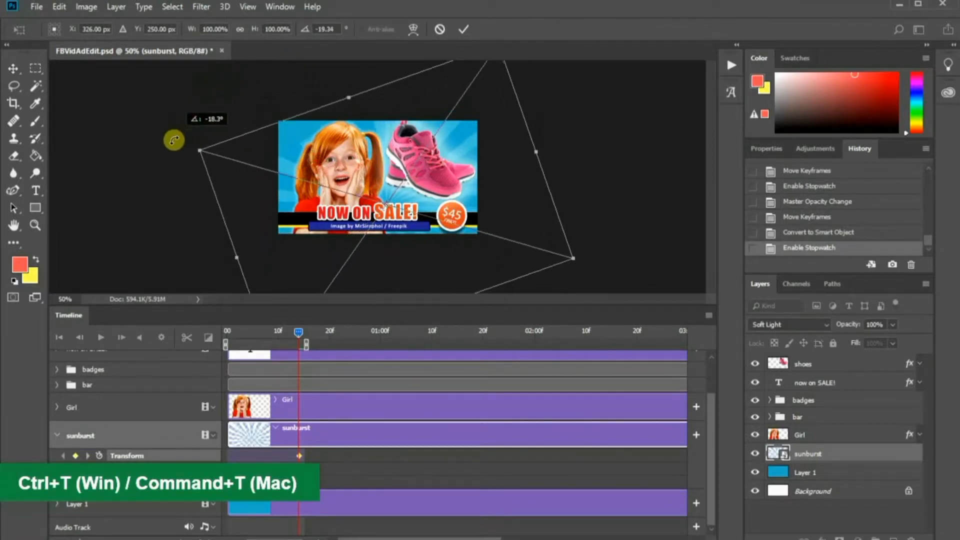
pyautogui.moveTo(173, 140); pyautogui.dragTo(377, 177)
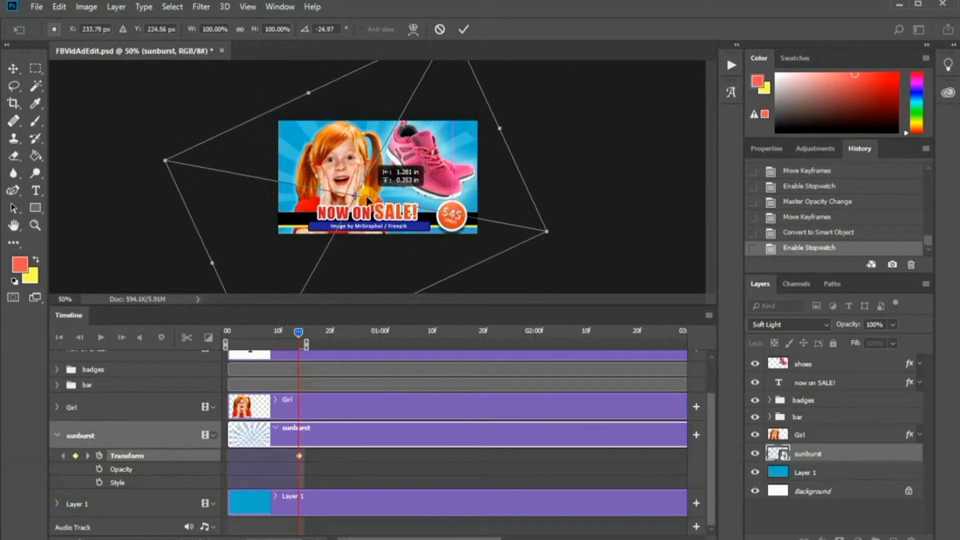
pyautogui.moveTo(544, 233); pyautogui.dragTo(579, 247)
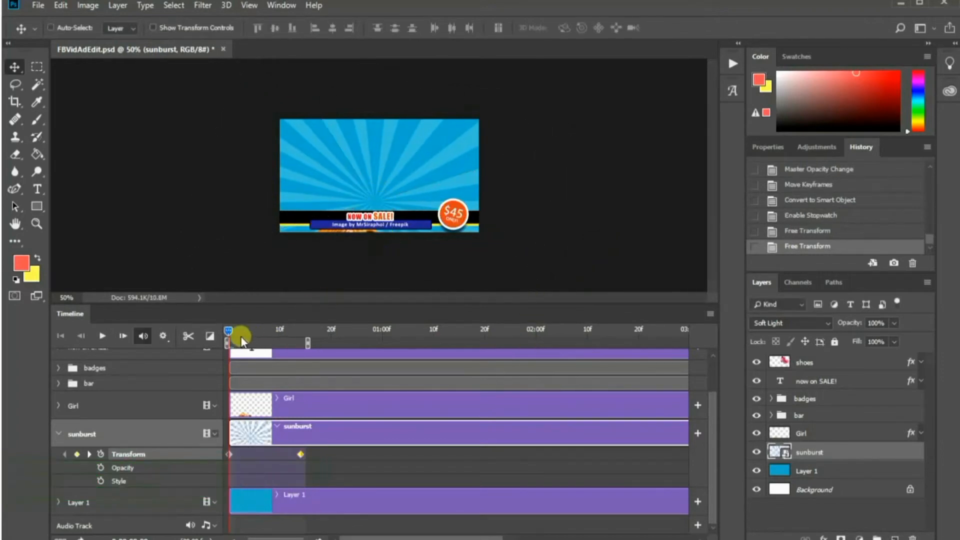
pyautogui.moveTo(230, 329); pyautogui.dragTo(314, 329)
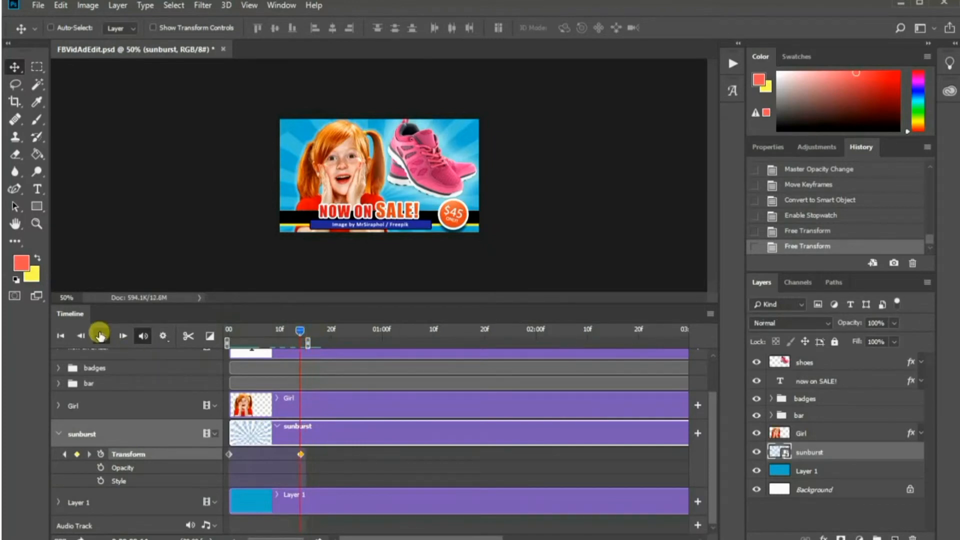
pyautogui.click(790, 323)
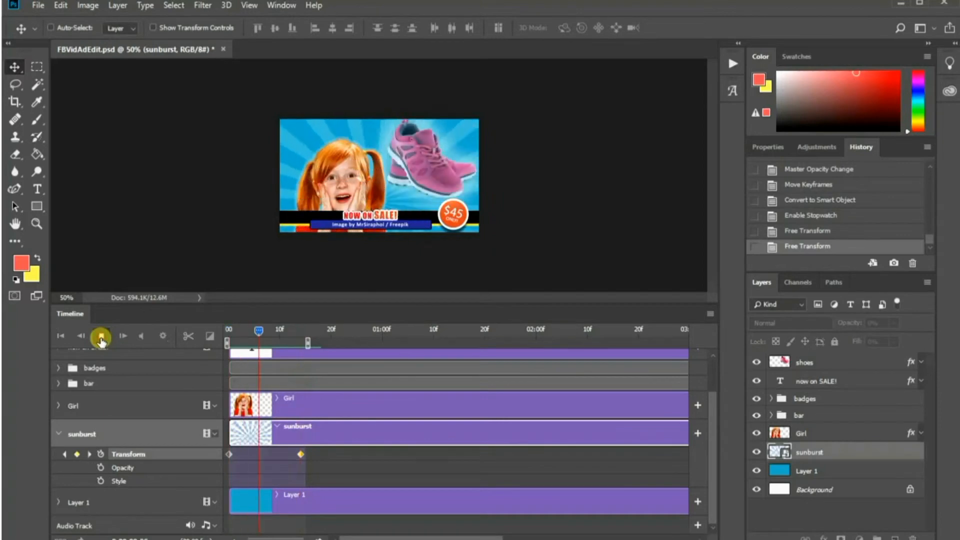
pyautogui.click(102, 336)
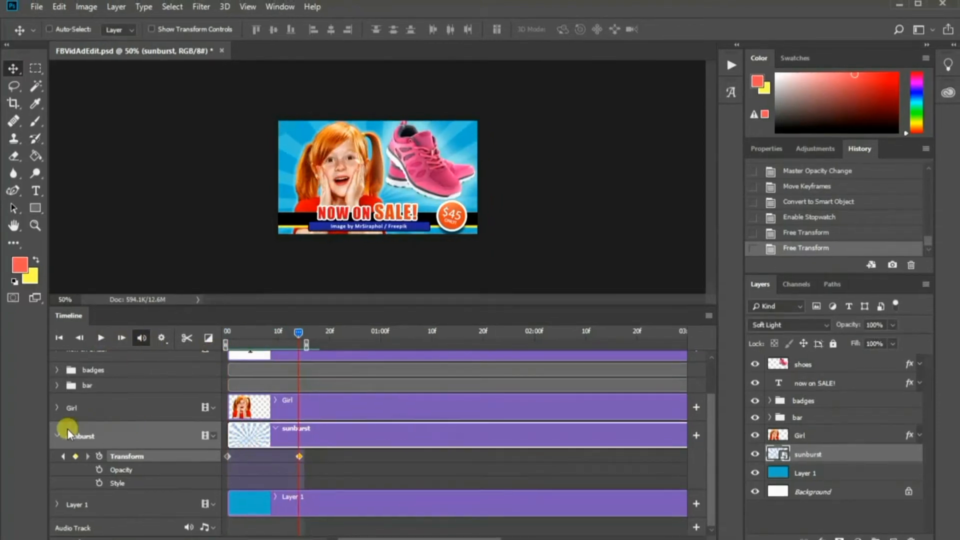
pyautogui.click(56, 436)
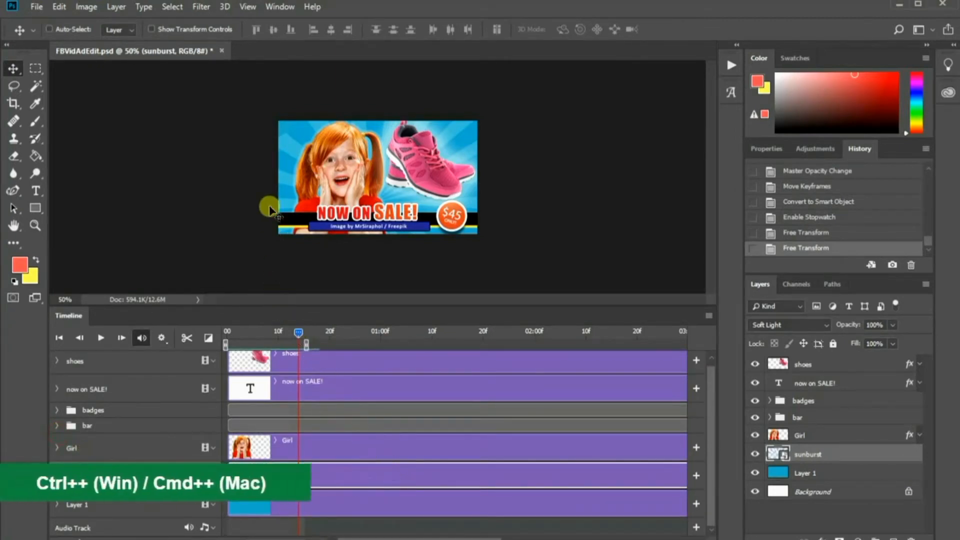
pyautogui.press('ctrl+plus')
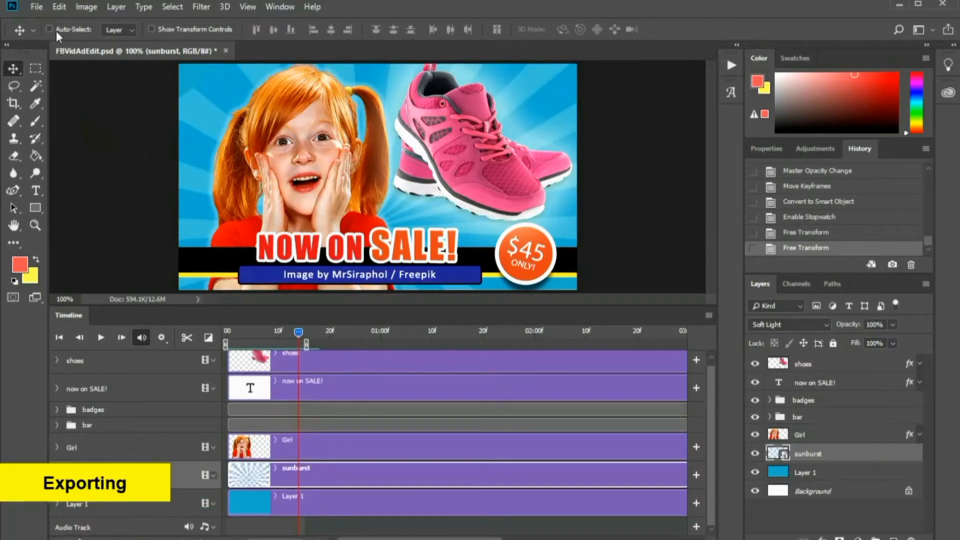
# Export via Save for Web as a GIF 128 Dithered looping GIF, FBVidAdEdit.gif in My Videos.
pyautogui.click(35, 7)
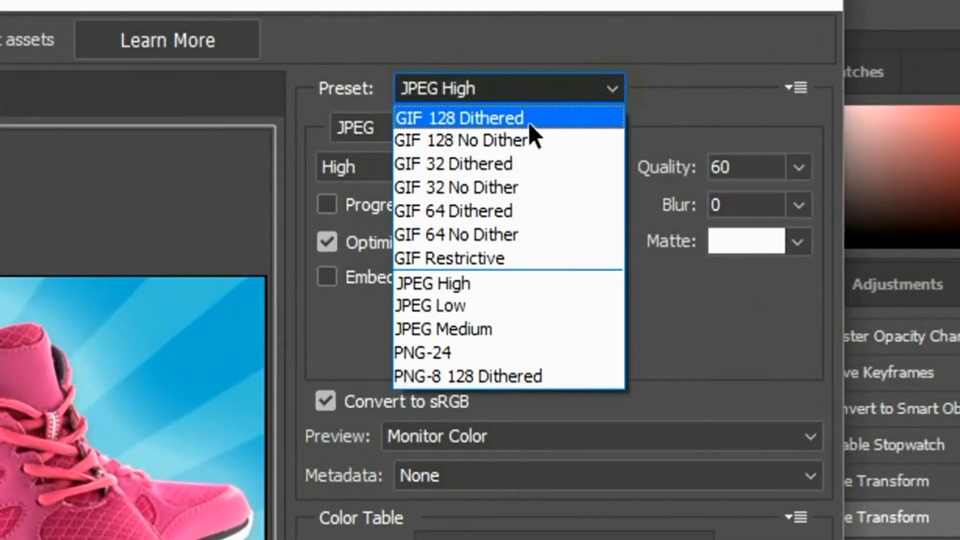
pyautogui.click(459, 118)
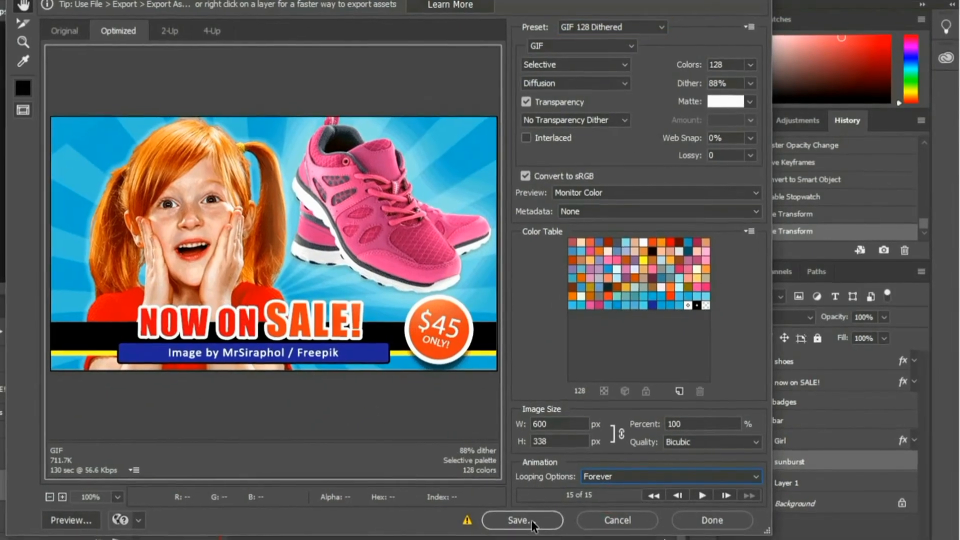
pyautogui.click(521, 520)
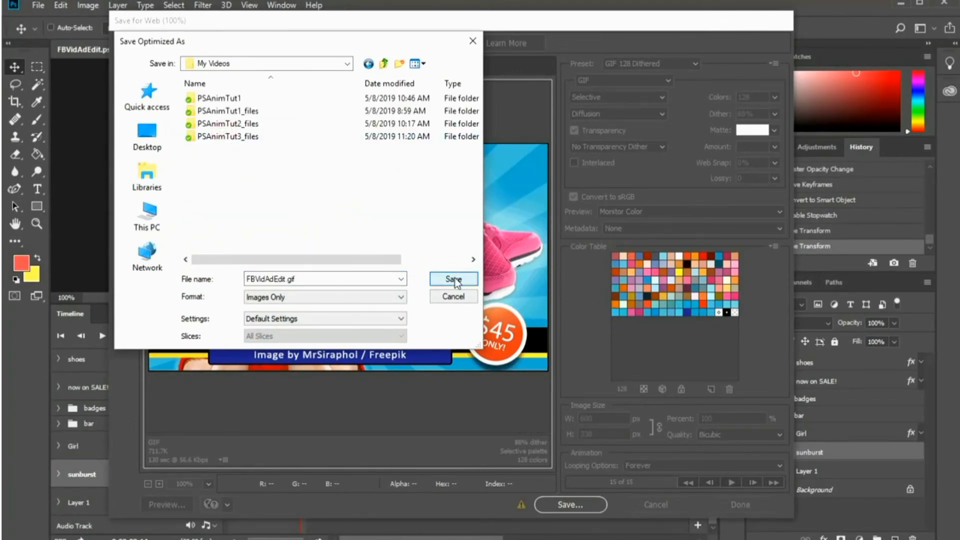
pyautogui.click(454, 279)
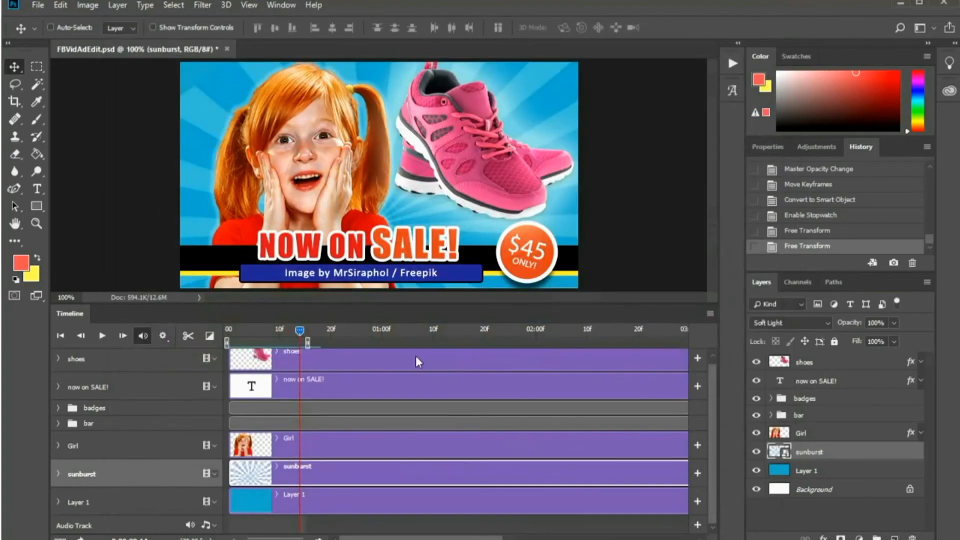